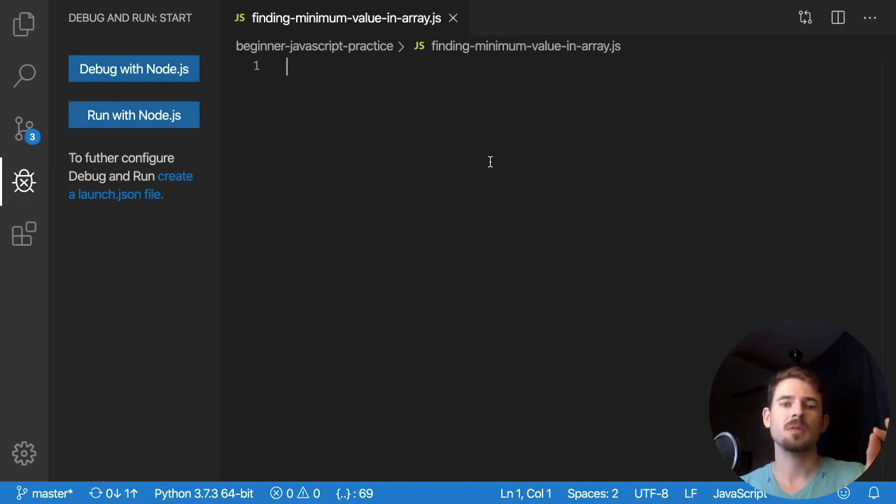
Add a blank second line to the empty finding-minimum-value-in-array.js file.
key(enter)
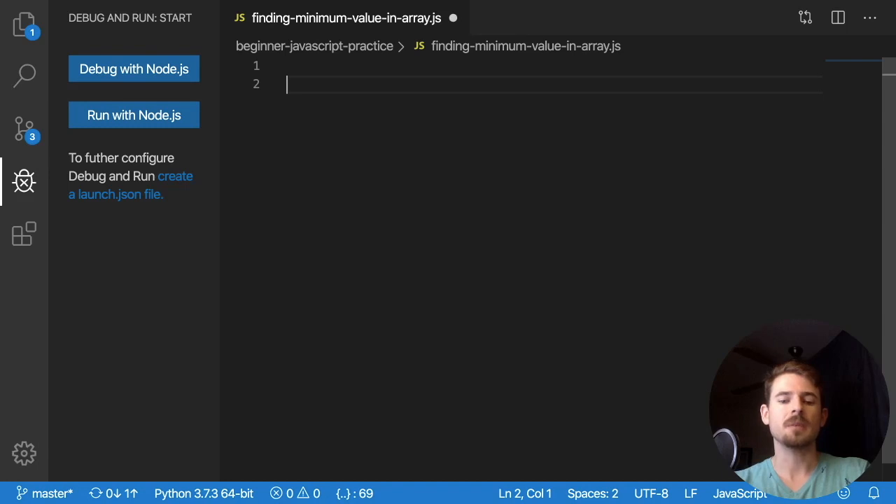
Note the sample numbers 5, 9, 2, 19, -3, 6 with 'min 5' written above them.
text(5, 9,)
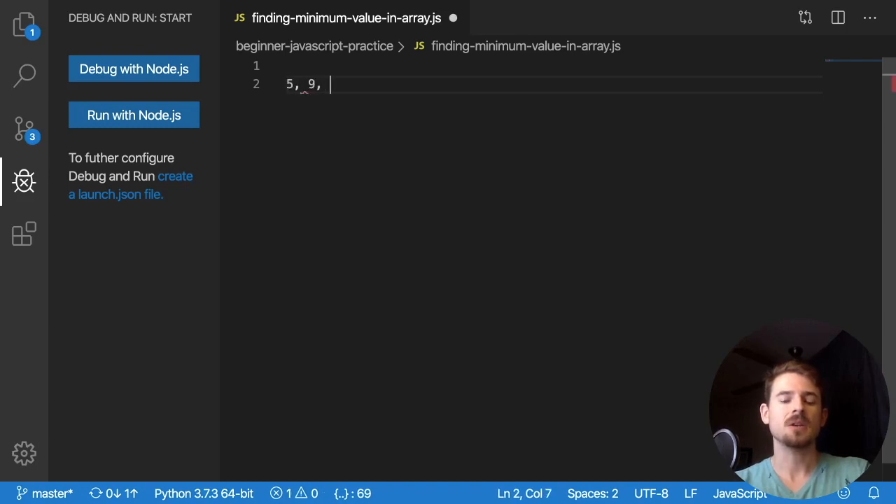
text(2,)
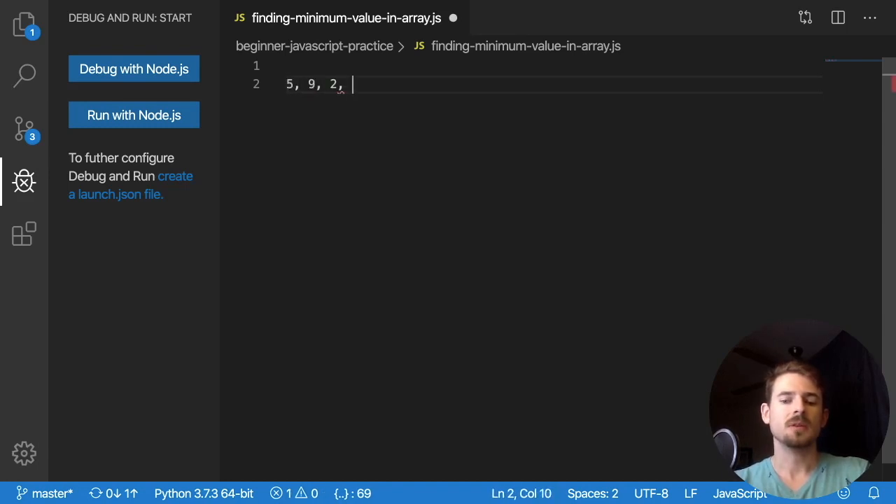
text(19, -3, 6)
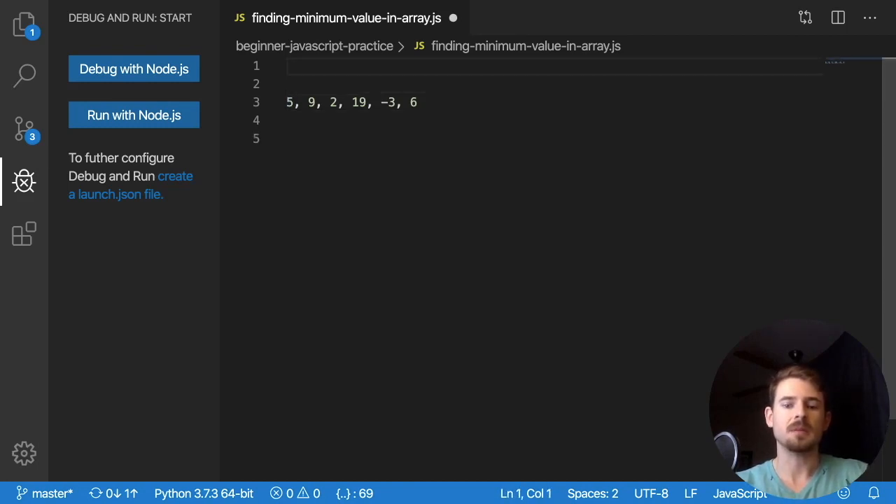
text(min 5)
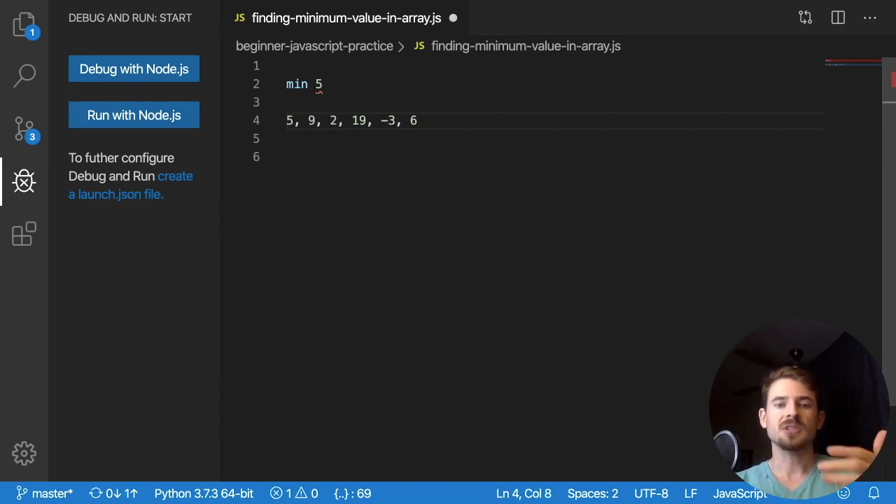
Update the min note through 2 to -3, then clear all the notes from the file.
click(344, 120)
text(2)
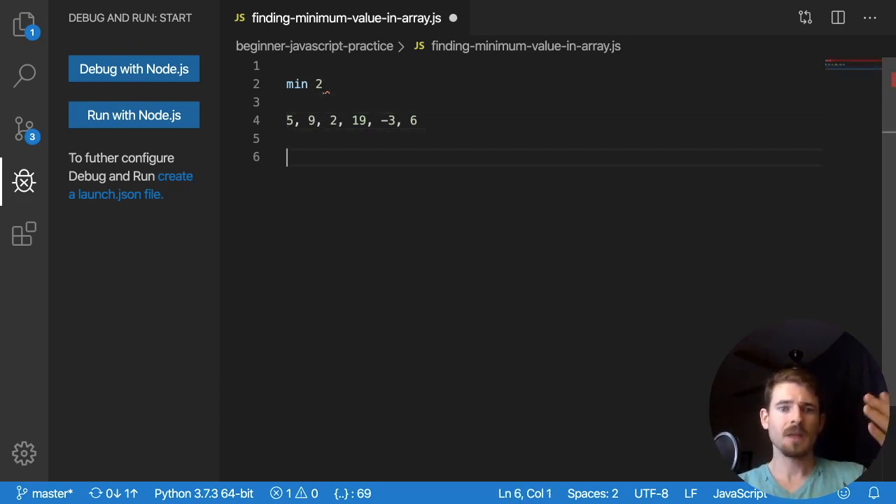
click(353, 120)
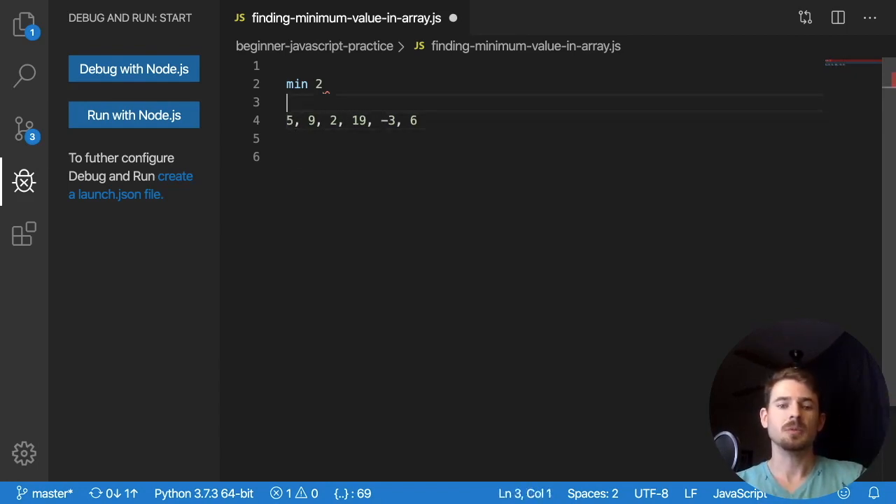
text(-3)
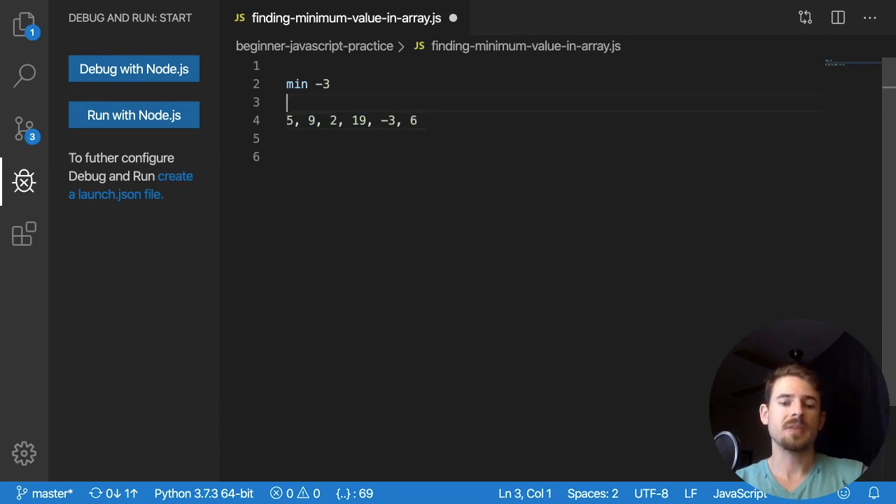
double_click(324, 84)
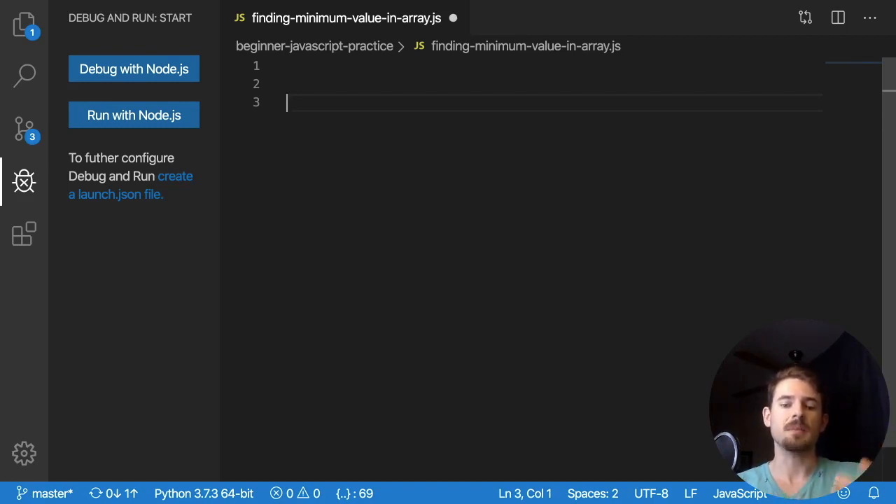
Declare let min = null and begin const numbers = [] above it.
text(let min = null)
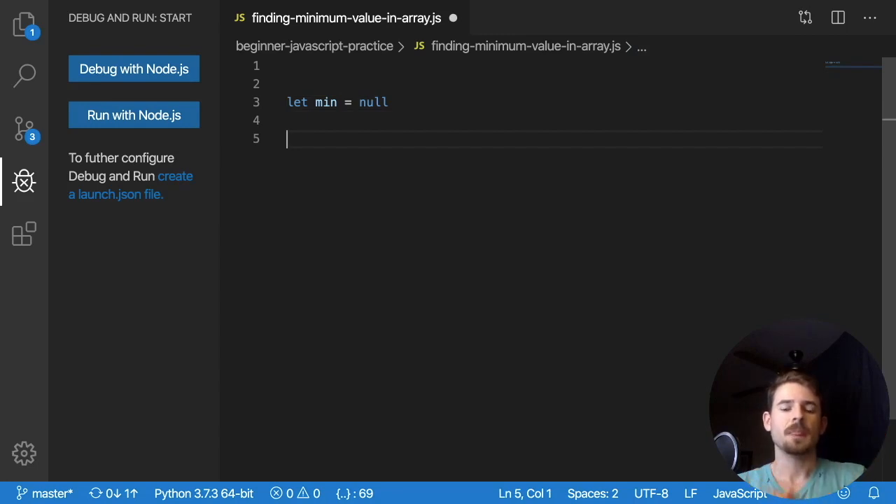
click(287, 65)
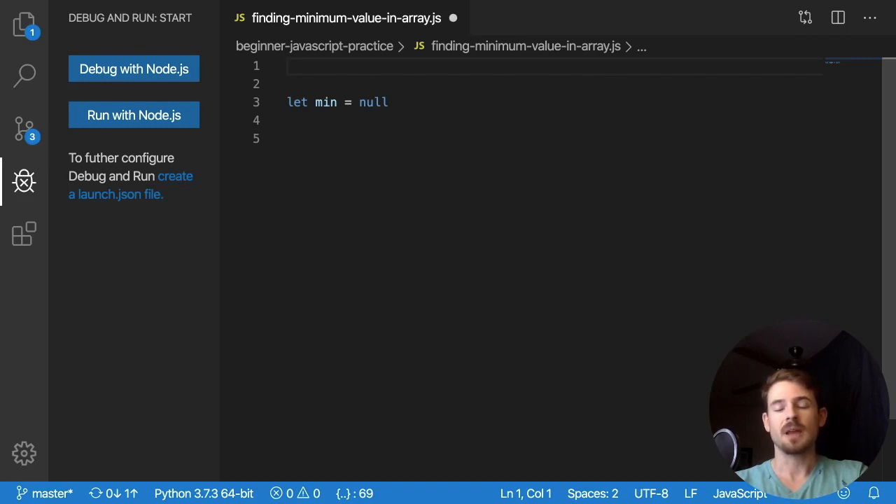
text(const num)
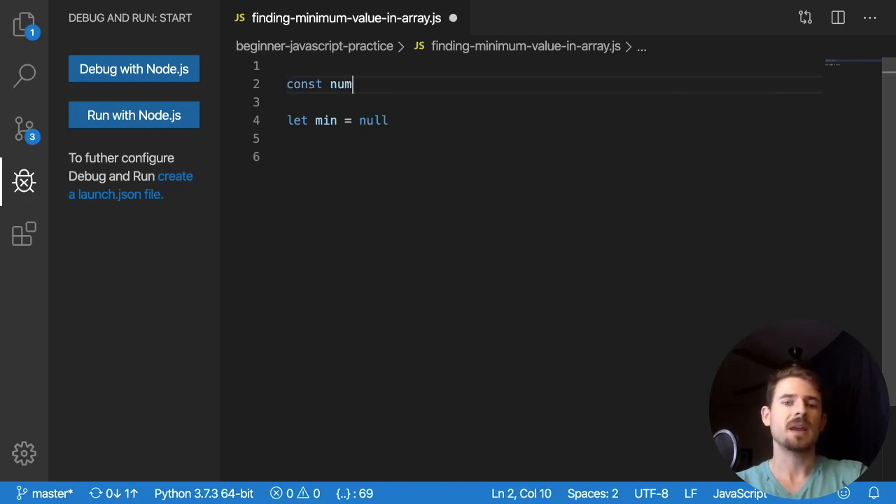
text(ber = [])
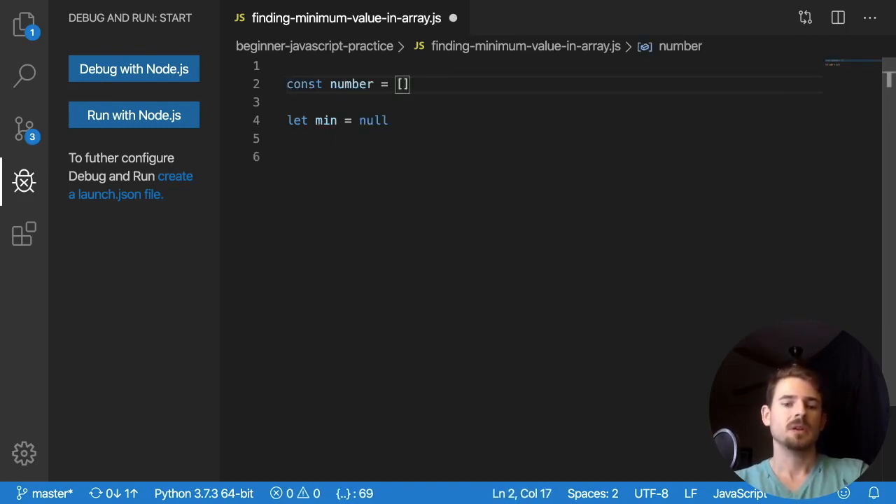
Fill the numbers array with 3, 8, -3, -10, 9, 3 and end both declarations with semicolons.
text(3, 8)
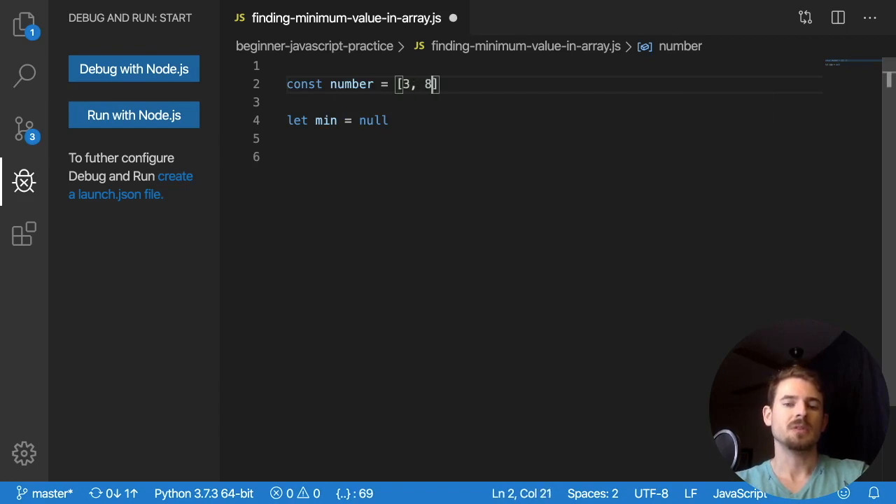
text(, -3, -10,)
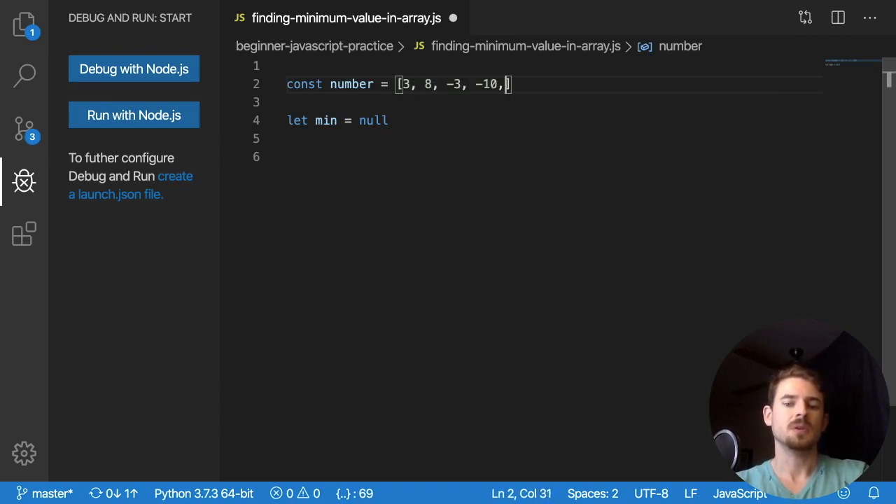
text(9,)
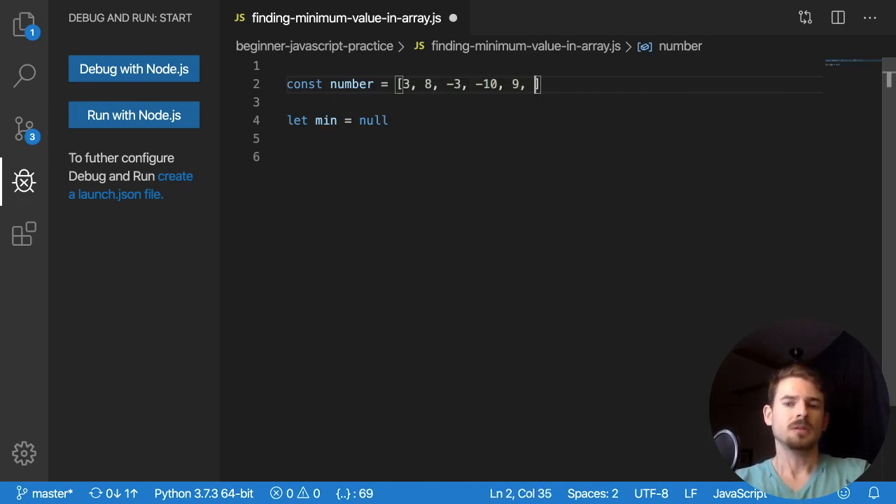
text(3];)
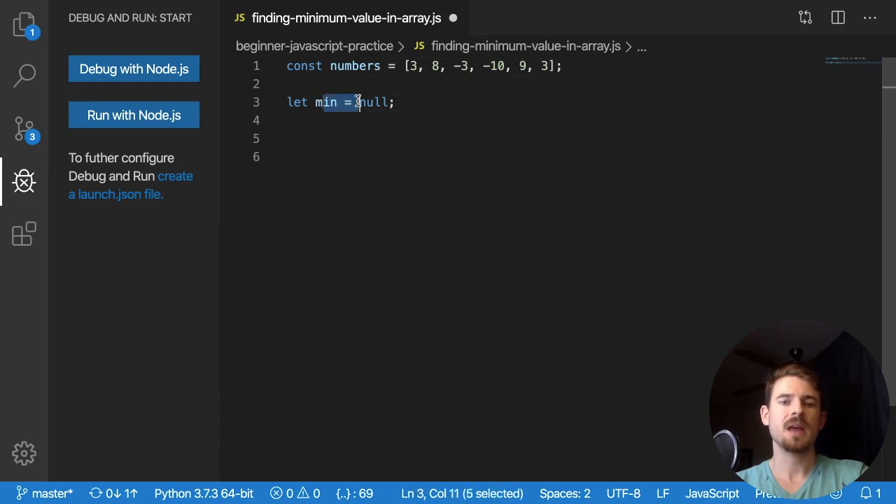
double_click(326, 102)
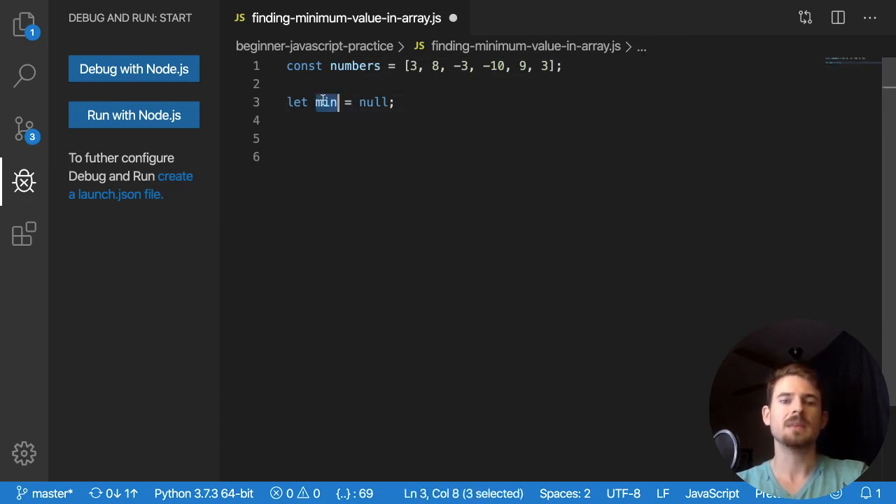
click(325, 139)
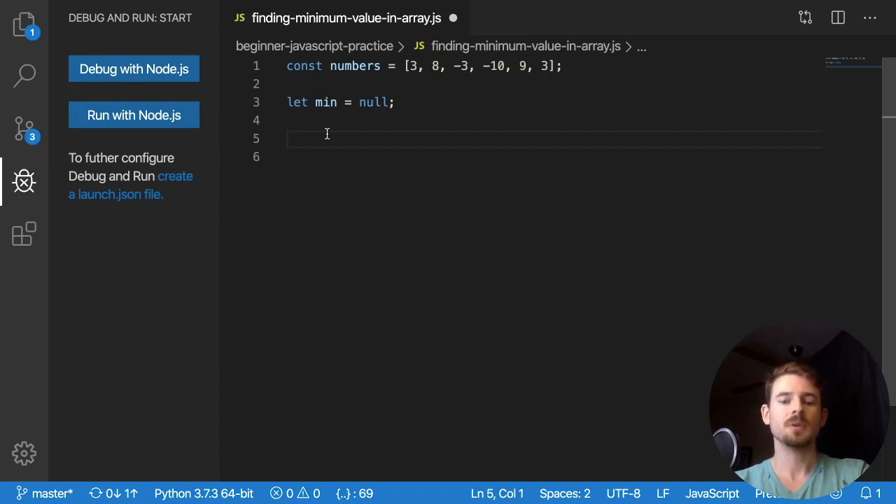
Write an empty for (let number of numbers) { } loop below the declarations.
text(for)
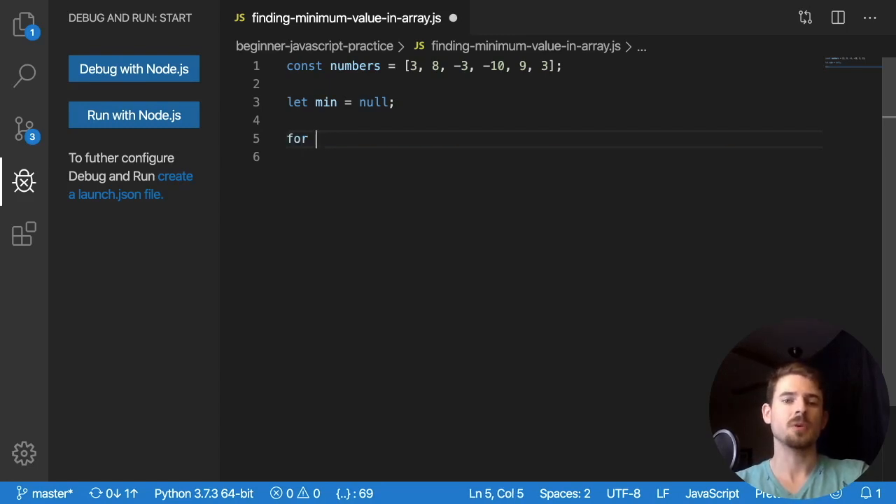
text(()
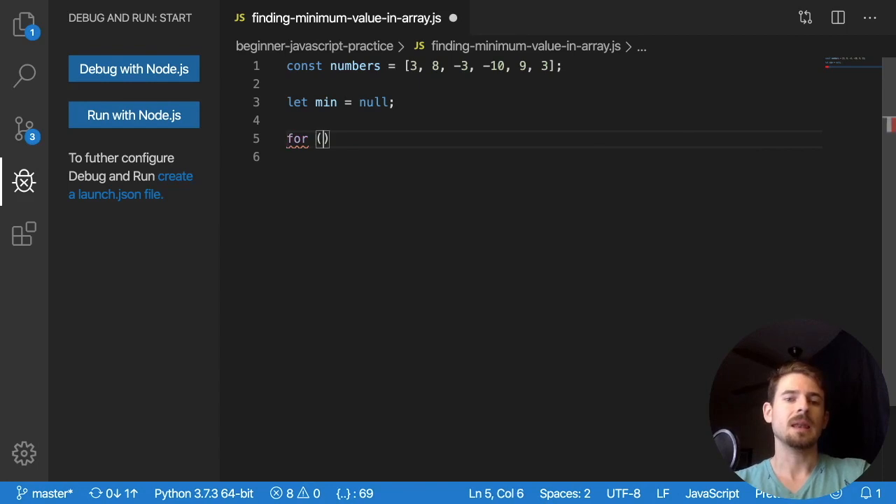
text(let number)
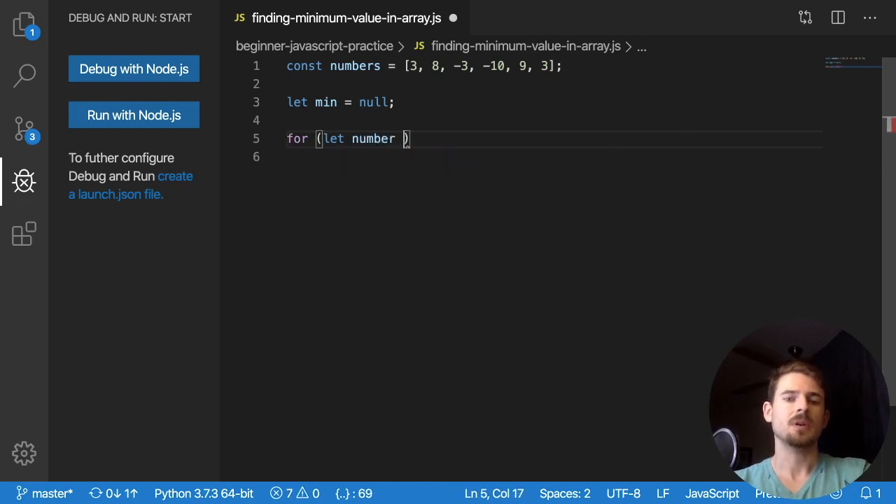
text(of numbers) {)
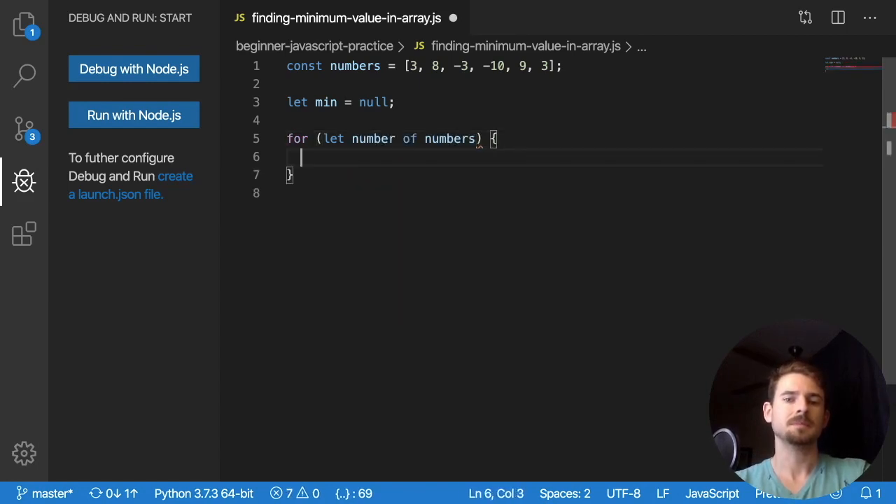
double_click(372, 139)
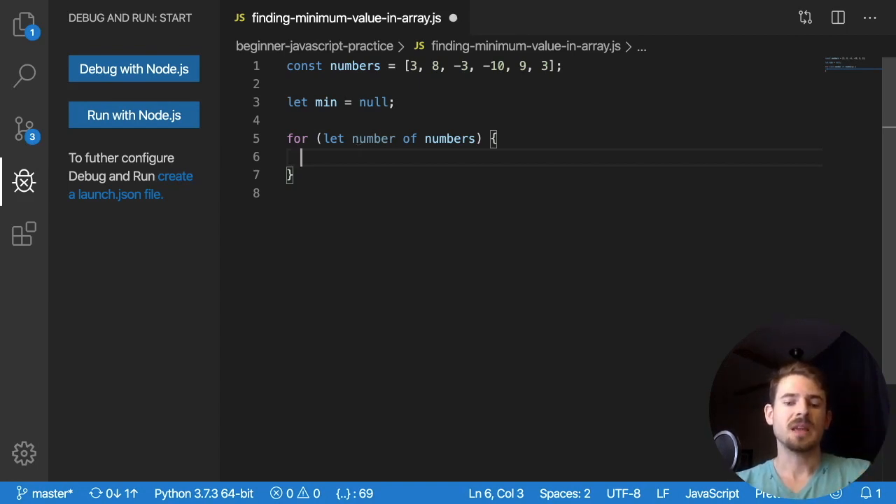
Add if (min === null) { min = number; } with a 'haven't found any number yet' comment.
text(if (min))
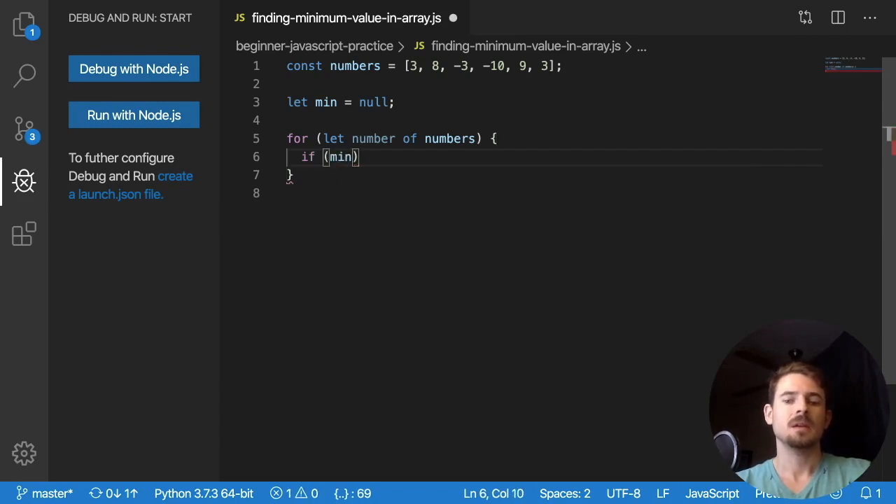
text(=== null) {)
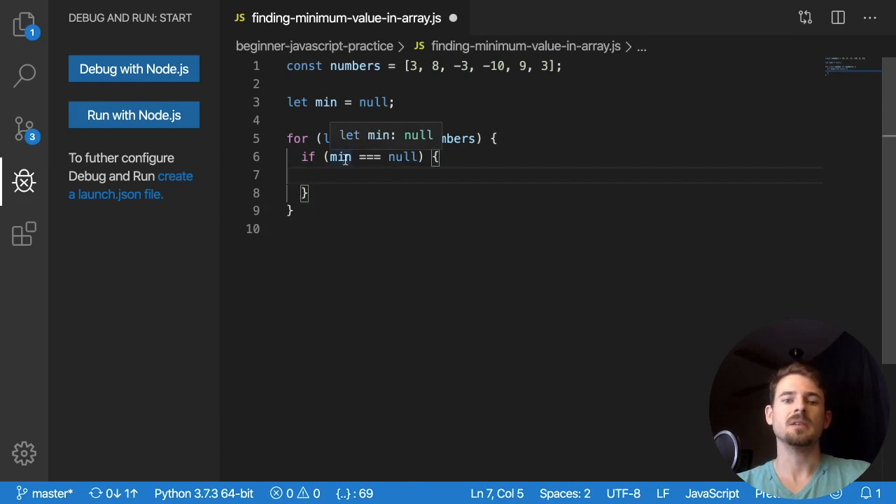
text(// we haven't found any number yet)
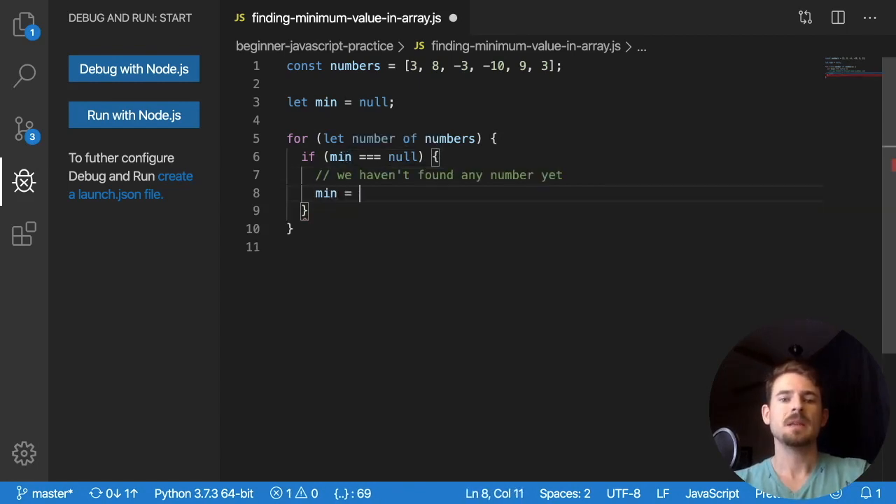
text(number;)
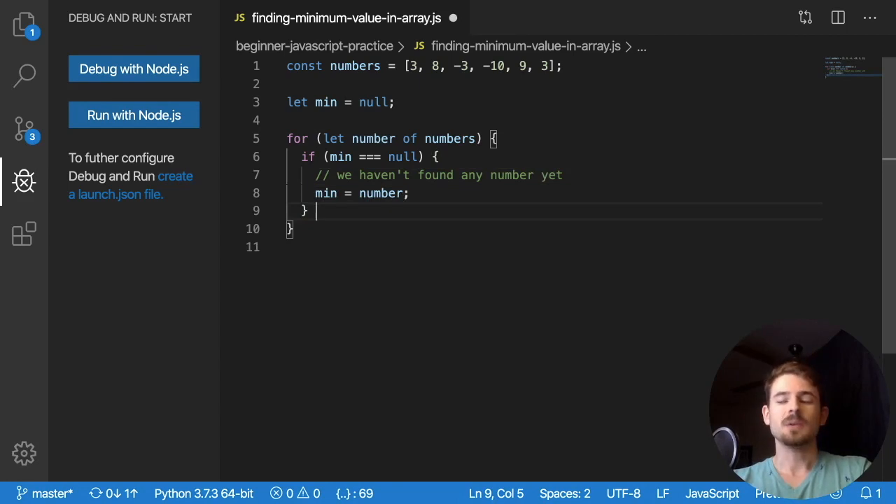
Add else if (number < min) { min = number; } with a 'set minimum' comment and begin console.log.
text(else if ())
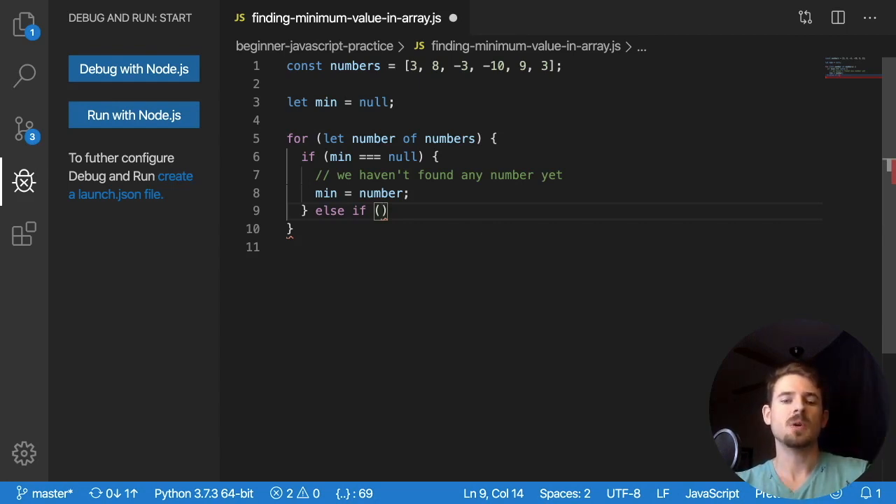
text(number <)
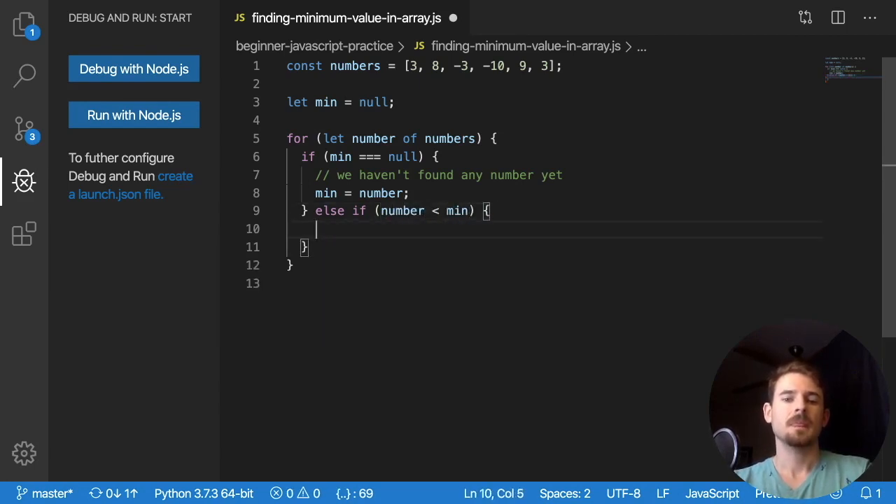
text(min = number;)
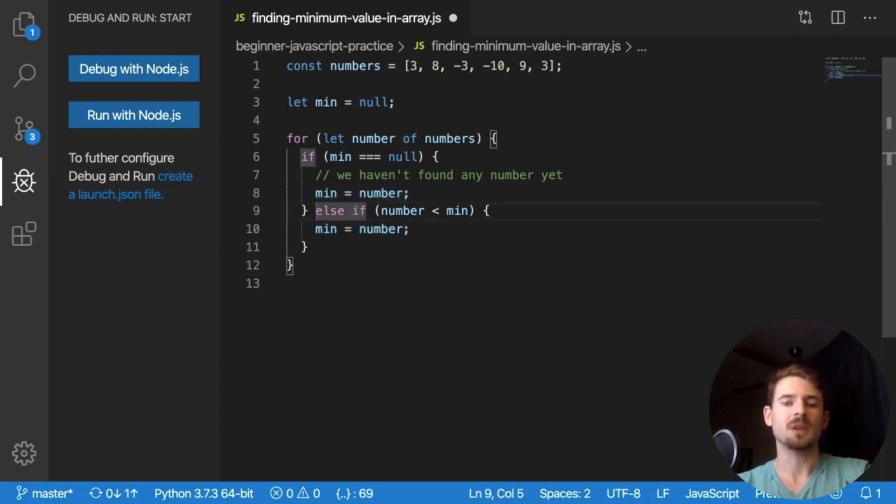
text(// set the new m)
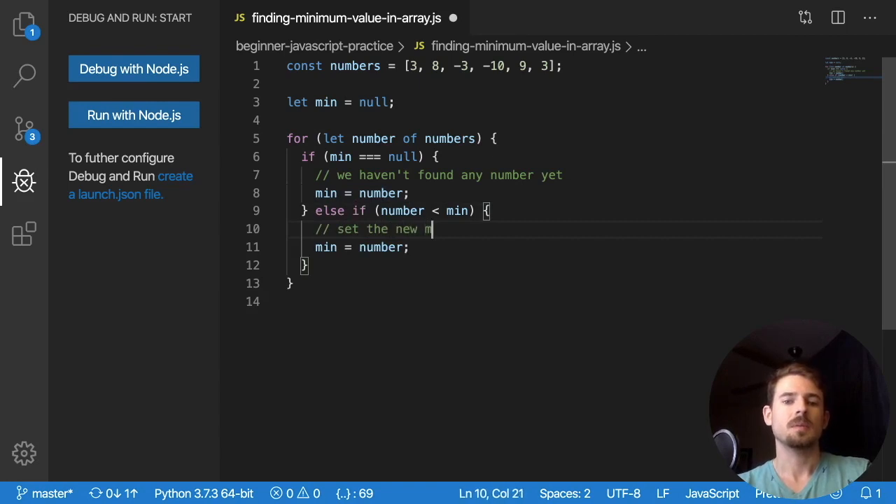
text(inimum)
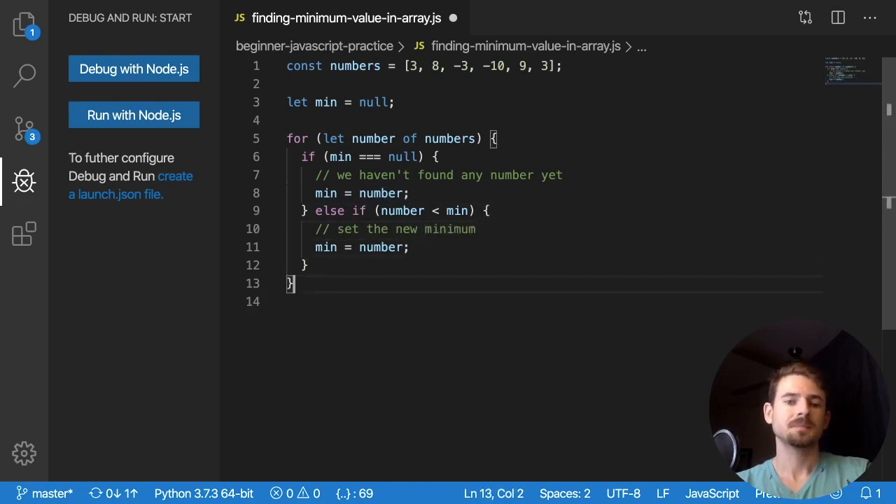
text(console.o)
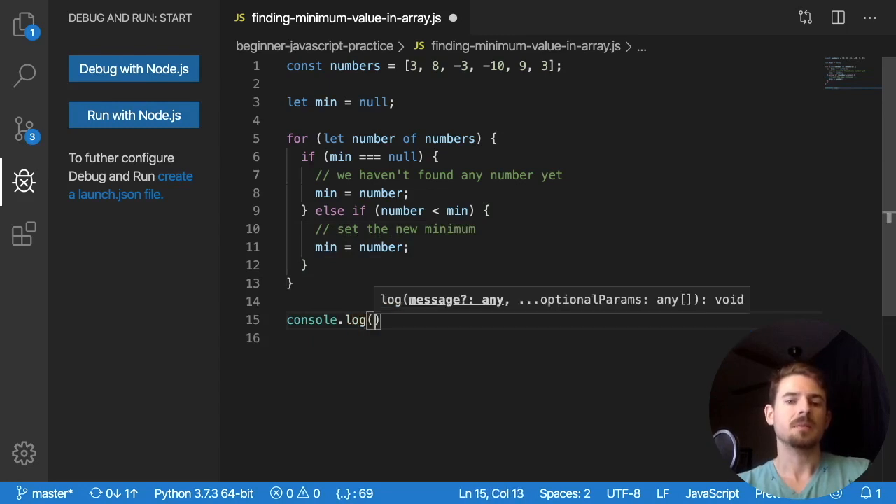
Finish console.log('your minimum was ' + min); after the loop.
text(min);)
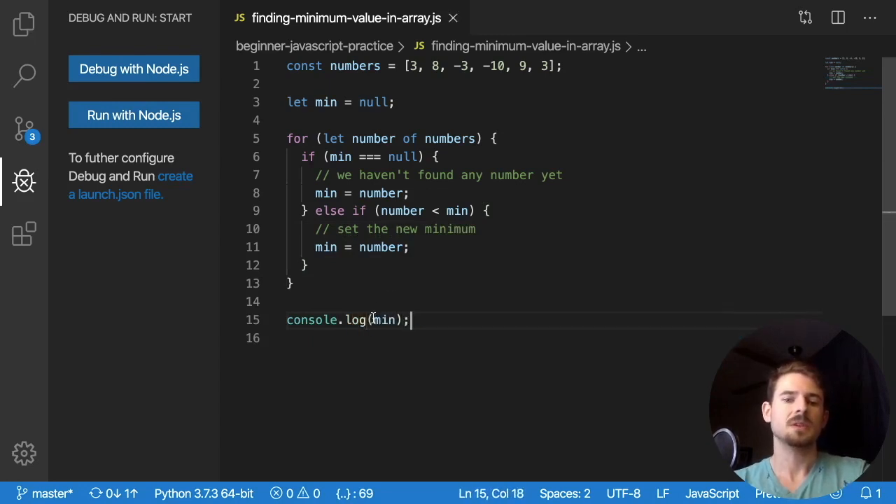
text('your minimum was' +)
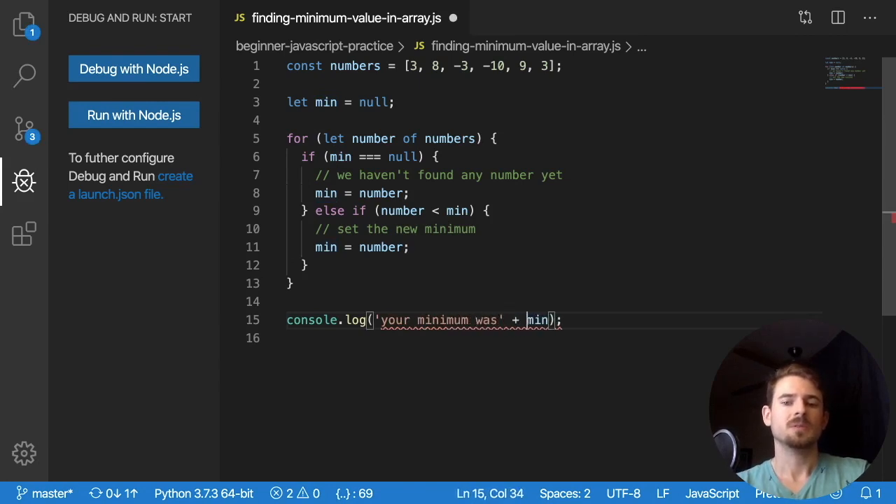
text(" ")
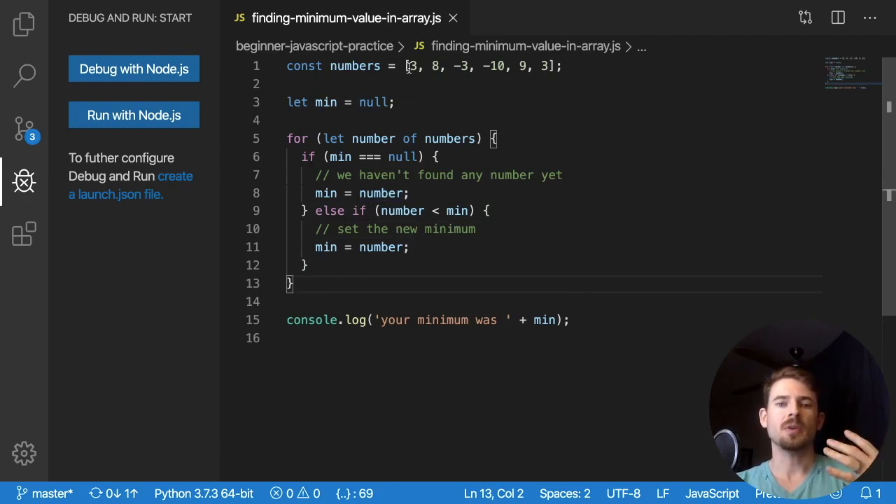
click(546, 65)
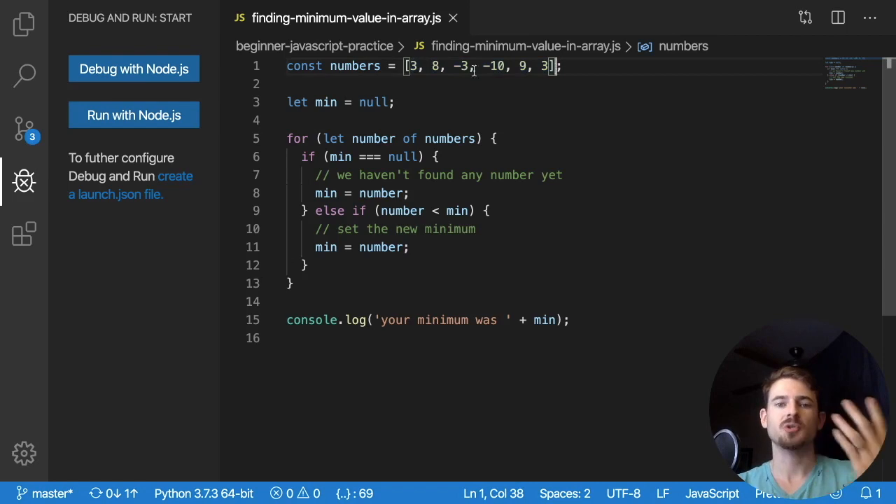
mouse_move(348, 199)
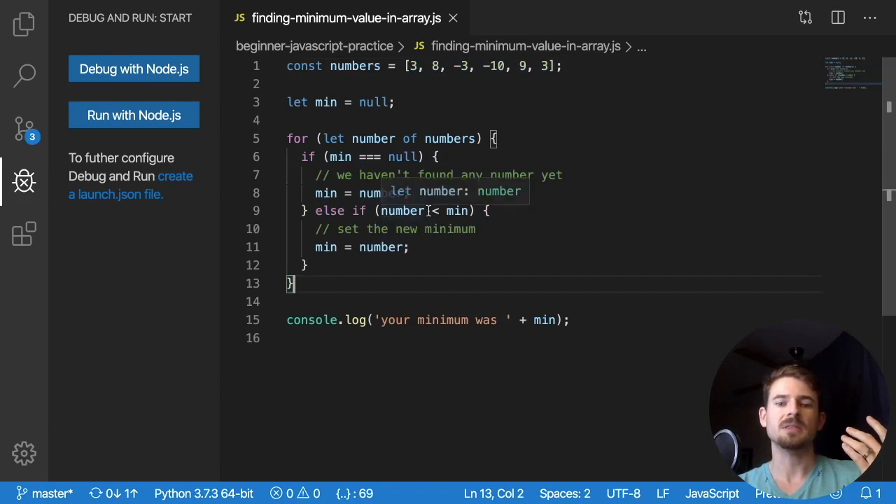
Review the else-if condition, null check and numbers array values while explaining the code.
double_click(404, 210)
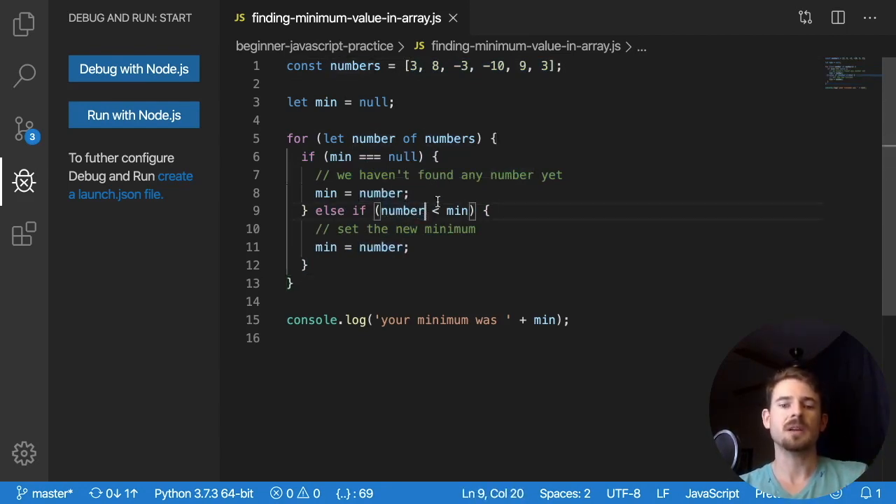
text(.length)
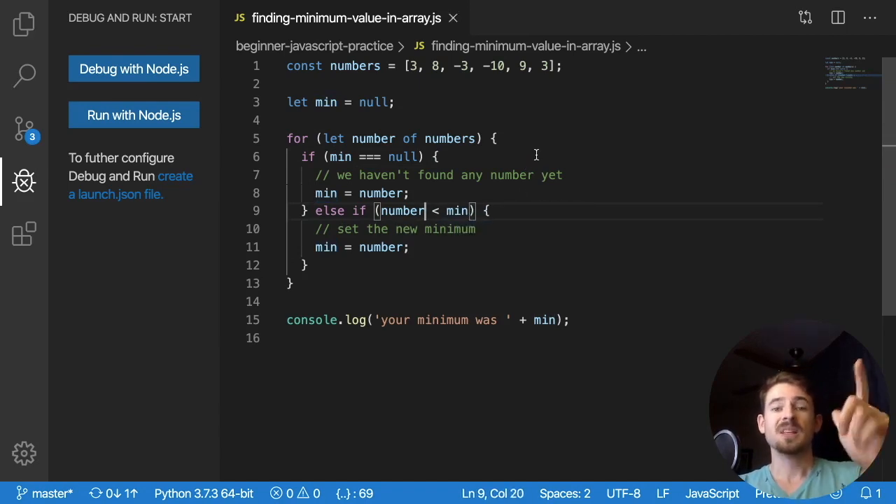
click(438, 156)
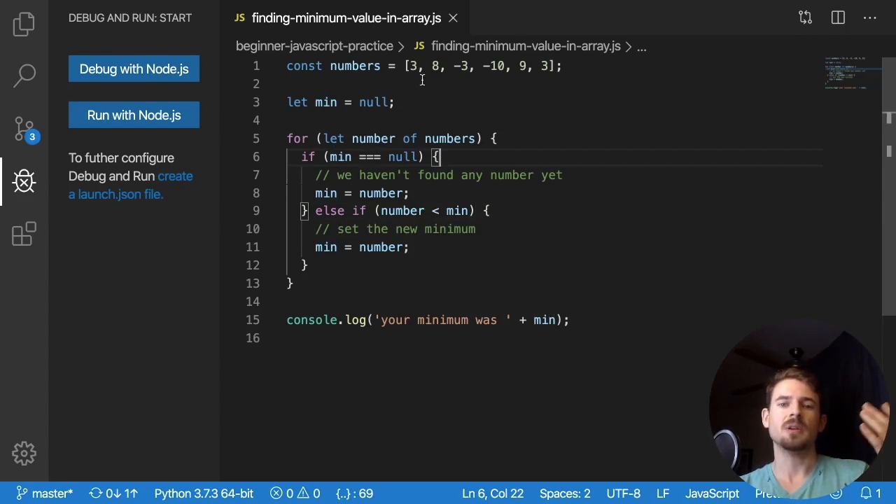
click(541, 65)
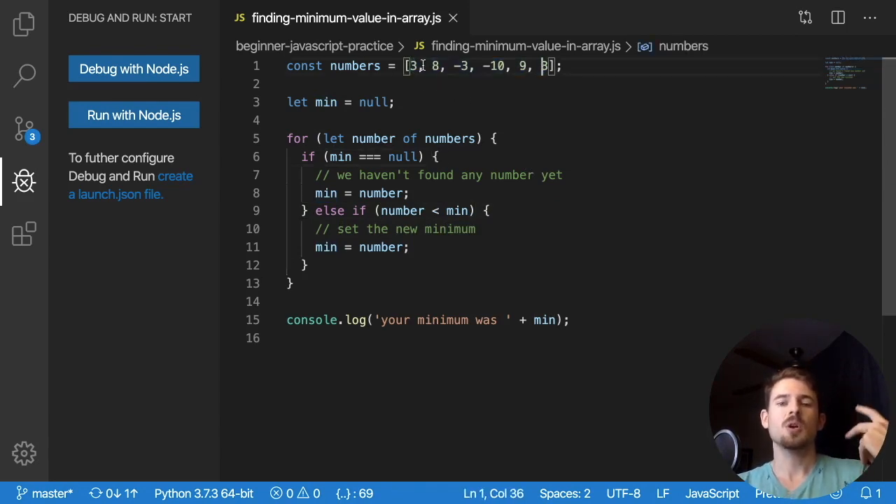
click(407, 121)
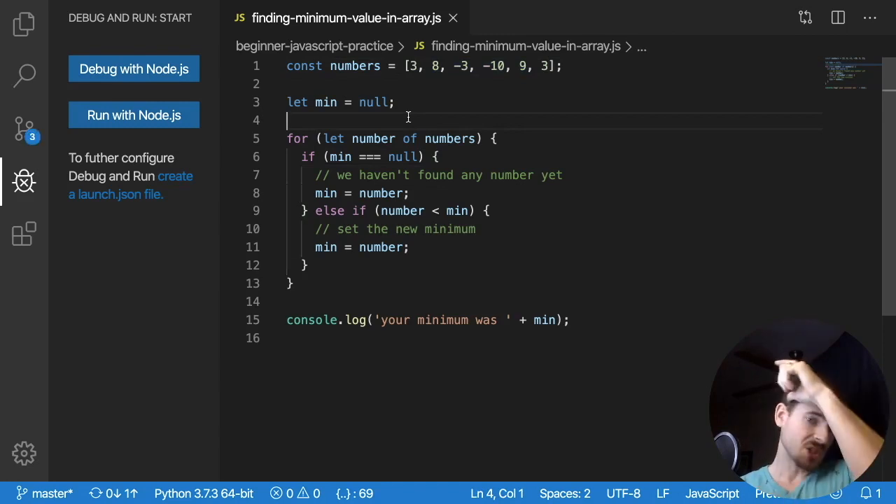
Set a breakpoint on the console.log line and run the script under the Node.js debugger.
click(231, 319)
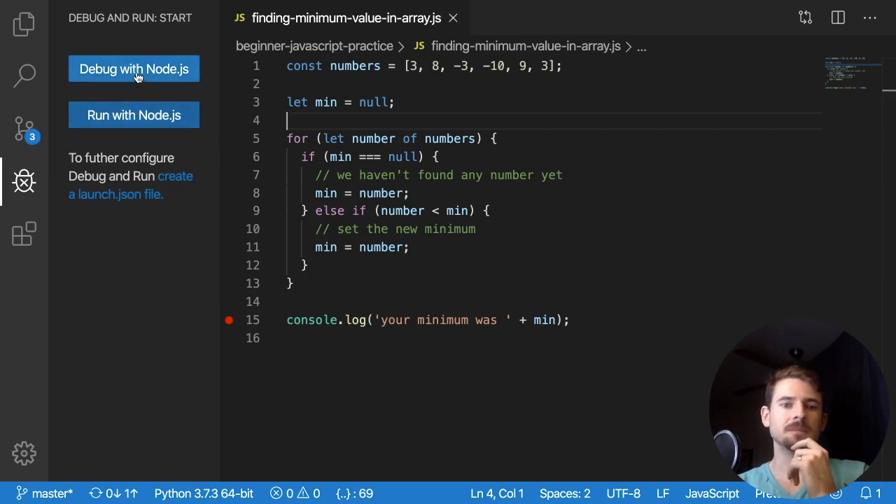
click(134, 69)
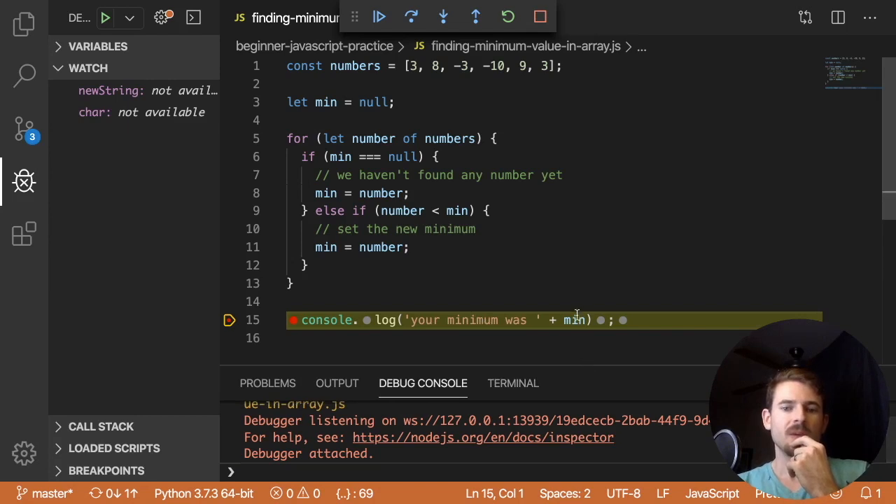
mouse_move(574, 319)
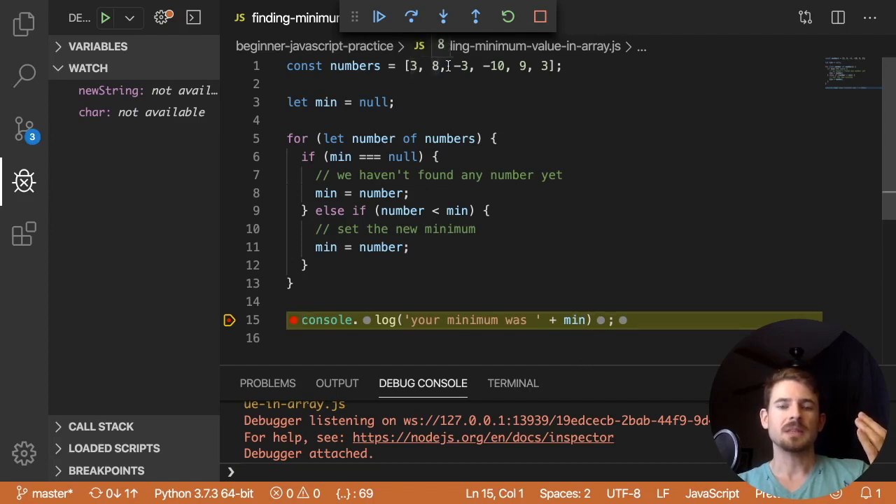
double_click(492, 66)
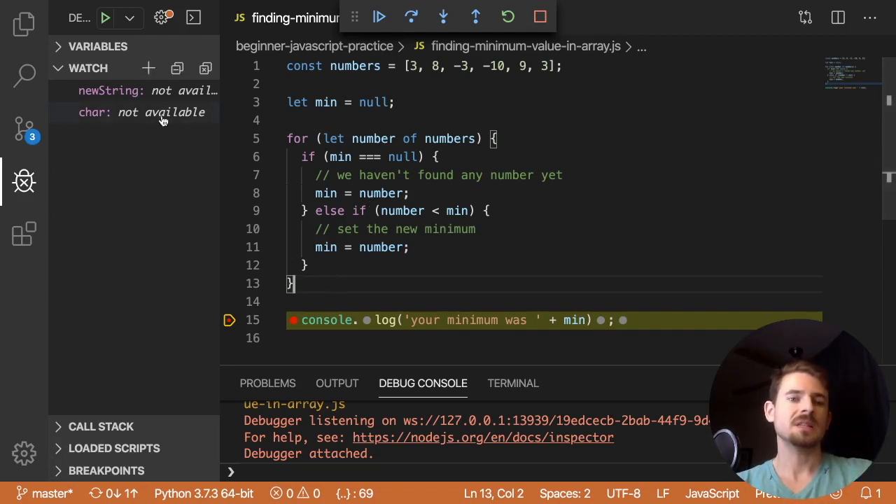
Finish the run printing 'your minimum was -10' and restart debugging paused at let min = null.
click(377, 17)
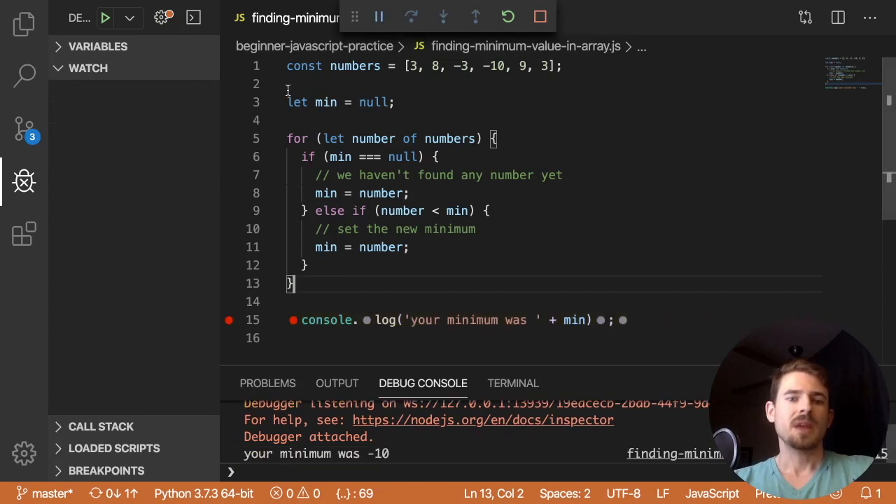
click(540, 17)
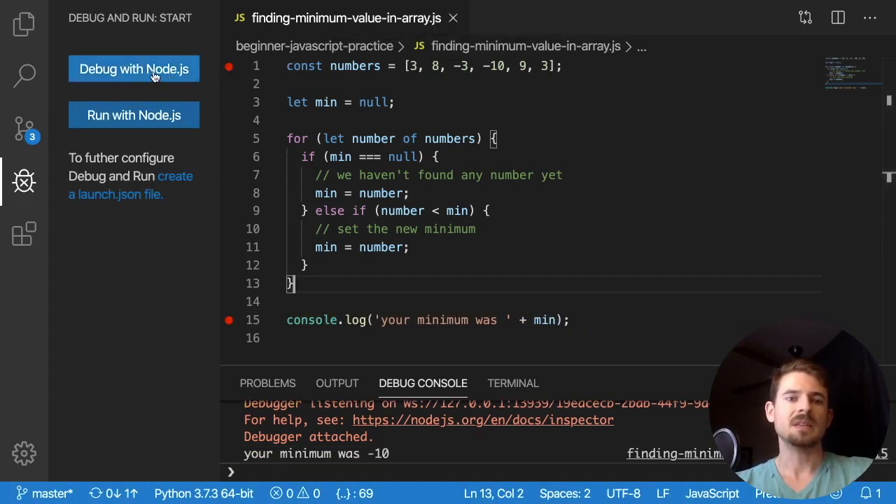
click(134, 68)
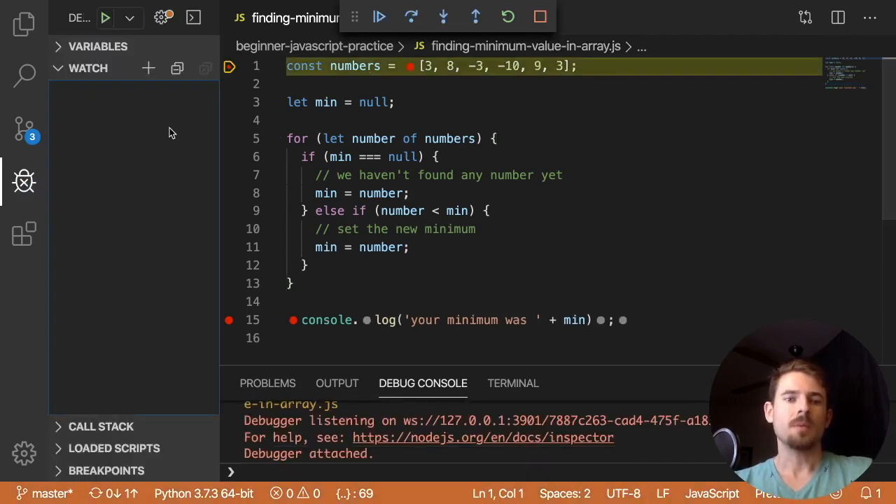
Add numbers, min and number < min as Watch expressions.
double_click(356, 66)
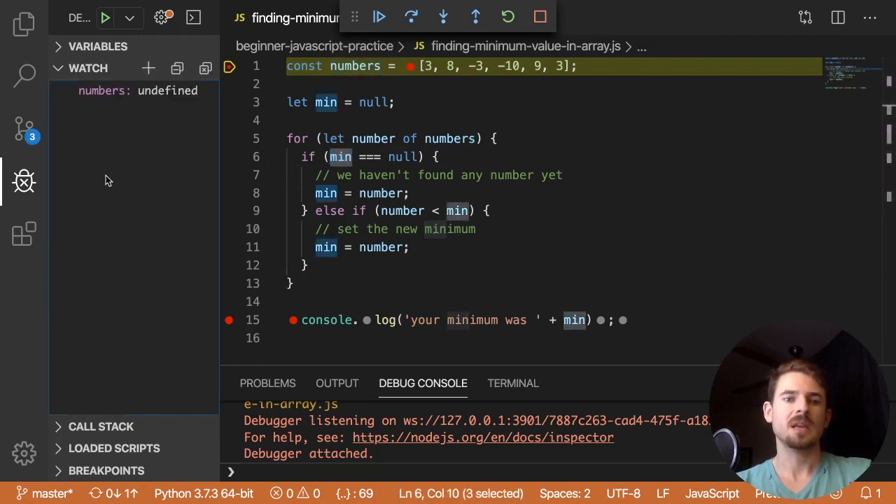
click(149, 67)
text(min)
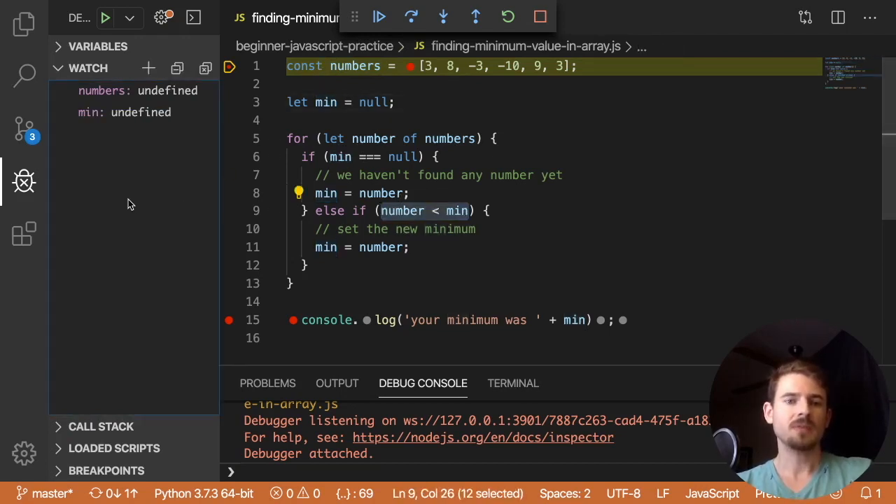
click(148, 68)
text(number < min)
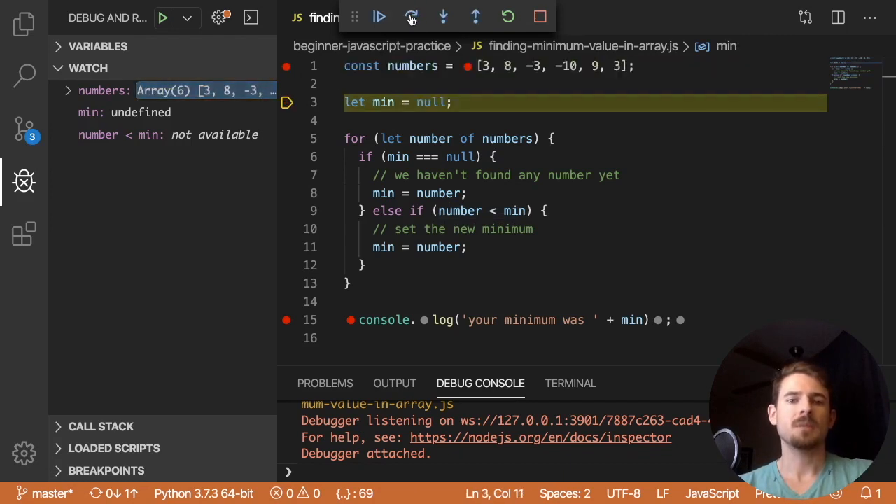
mouse_move(411, 17)
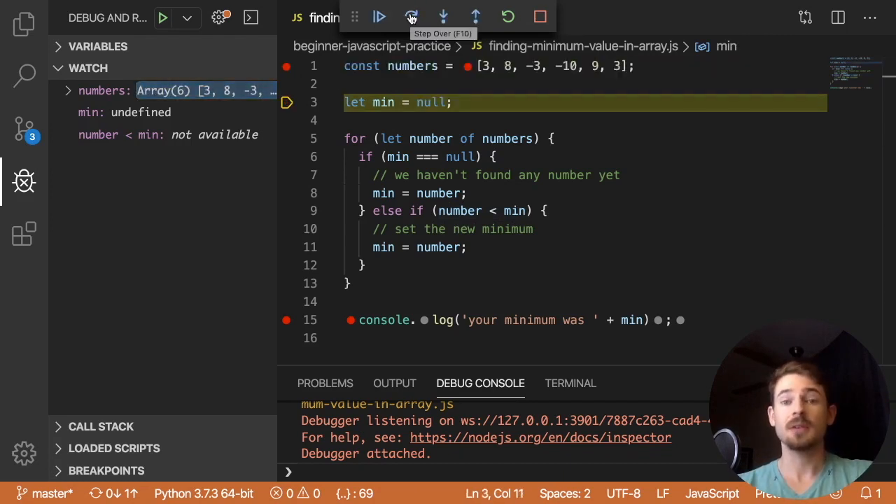
Step over the min declaration into the loop and past the null check with number 3.
click(412, 17)
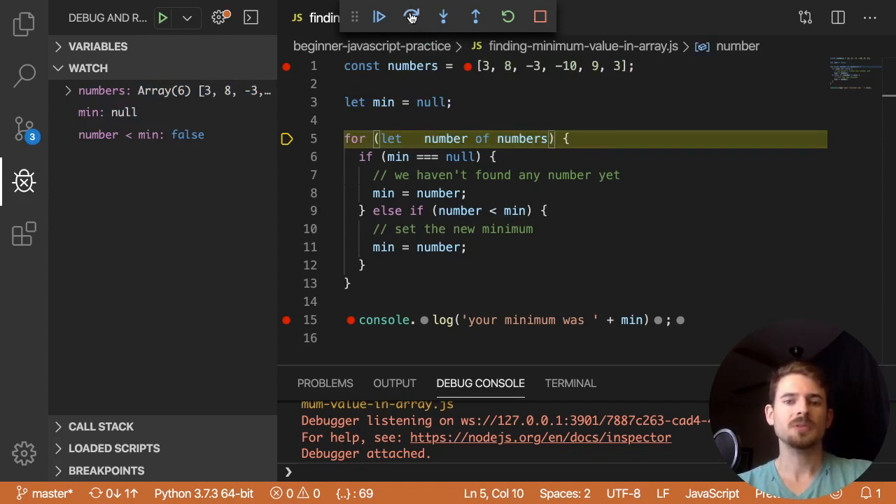
click(412, 17)
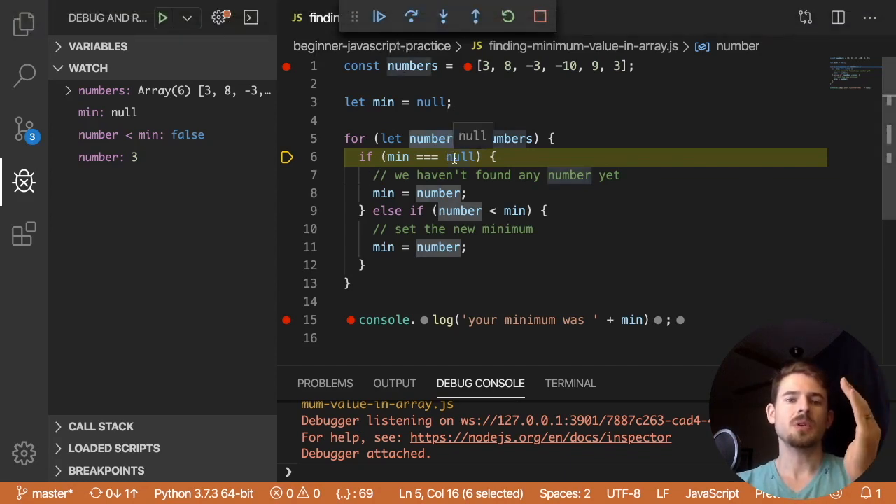
click(412, 16)
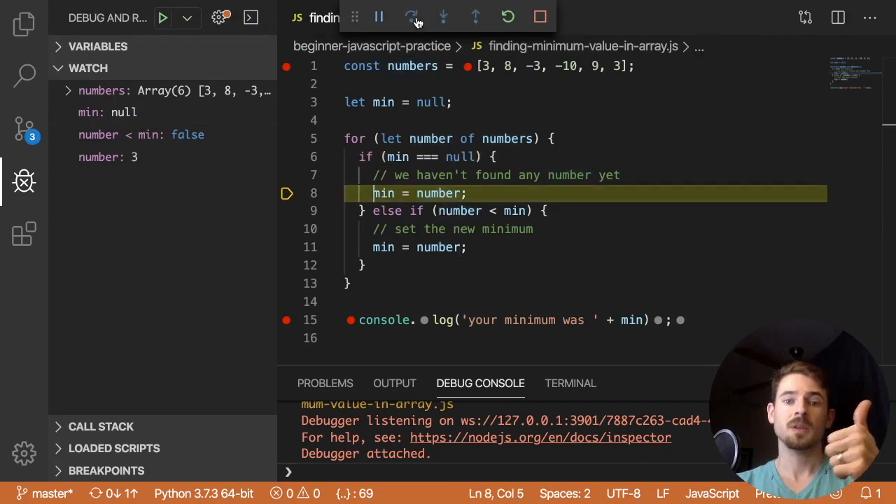
click(378, 17)
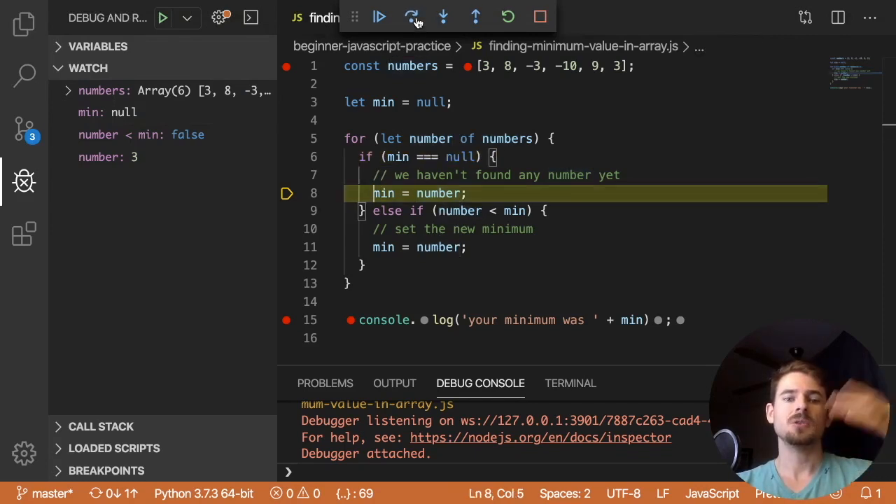
mouse_move(126, 123)
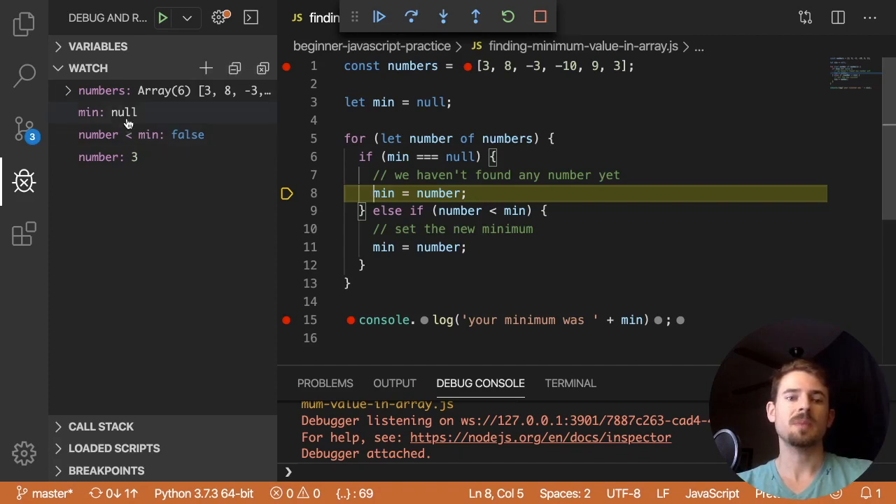
Check the watched min and number values, then step so min becomes 3 and number 8.
click(105, 112)
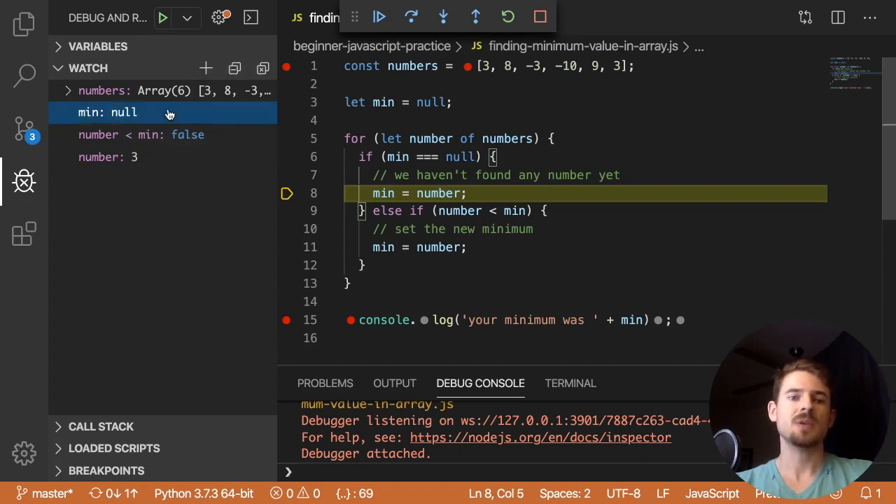
click(109, 157)
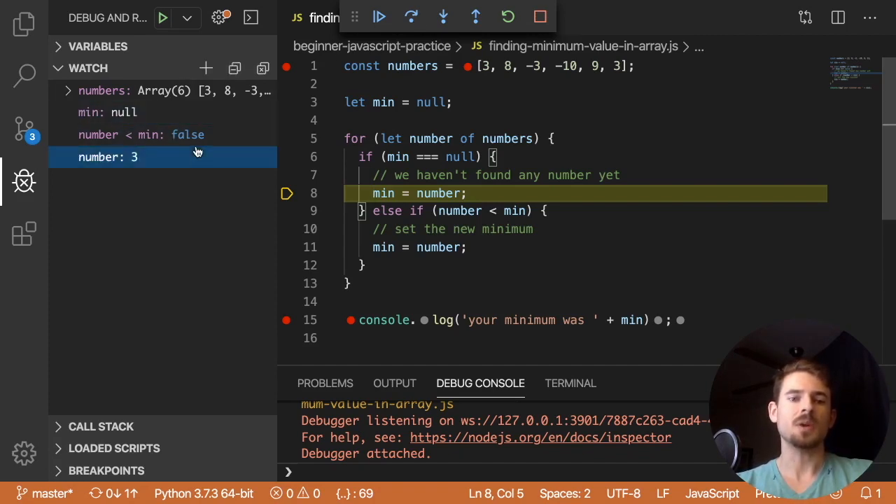
click(123, 112)
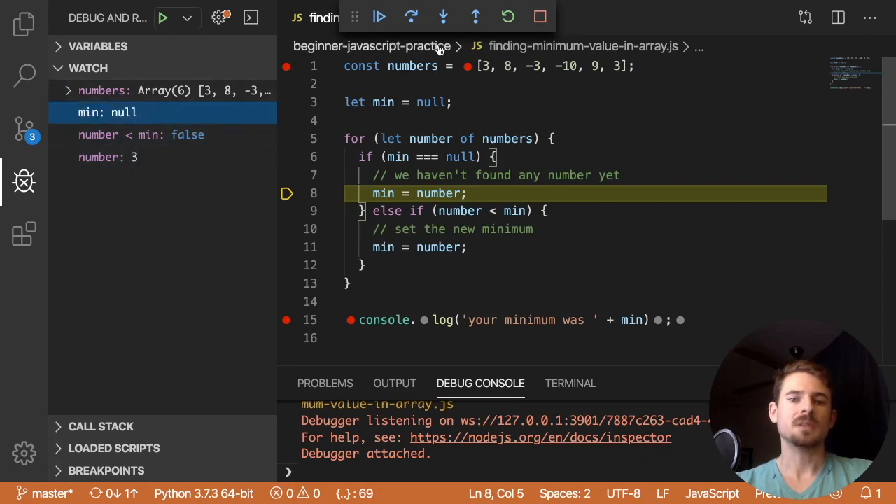
click(412, 17)
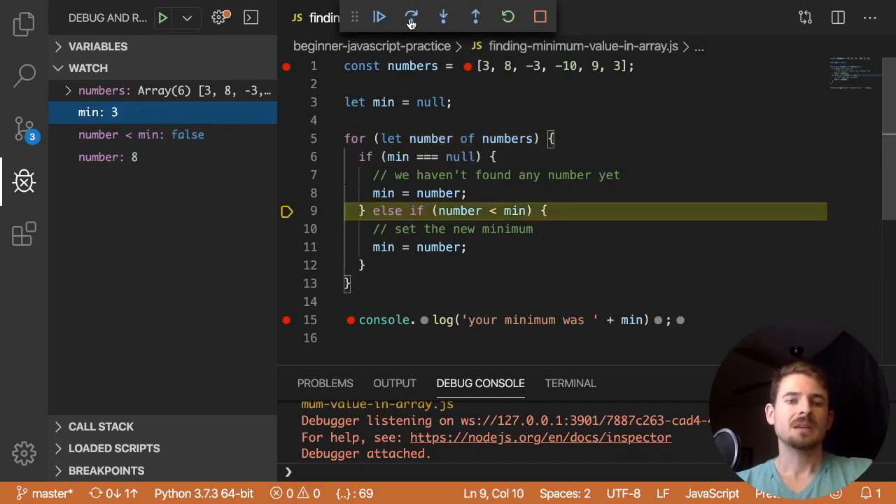
mouse_move(411, 17)
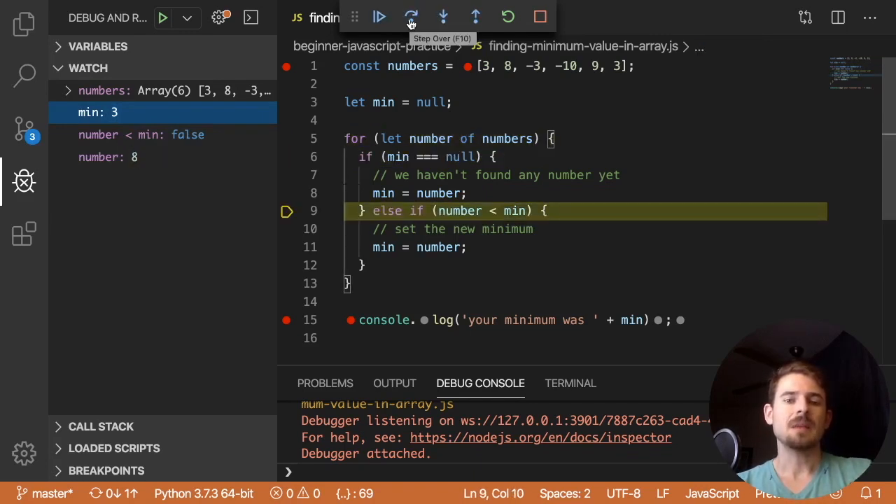
Step over until -3 passes the comparison and min updates from 3 to -3.
click(412, 17)
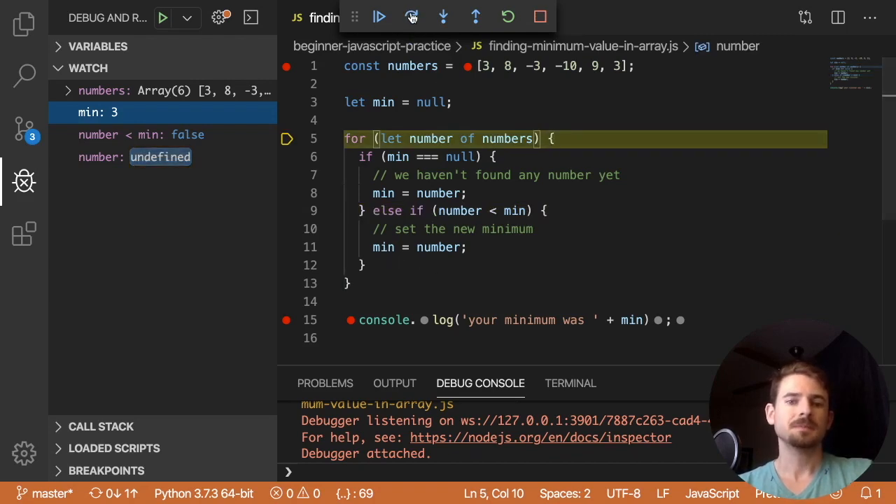
click(412, 17)
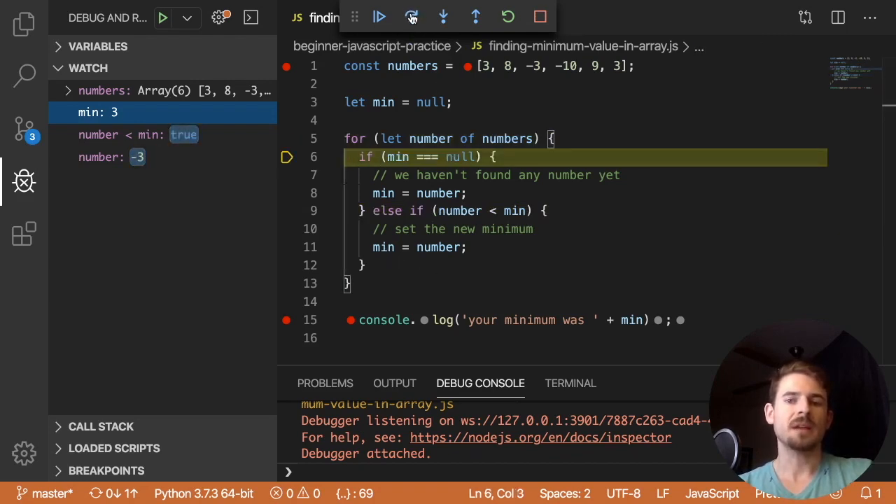
click(411, 17)
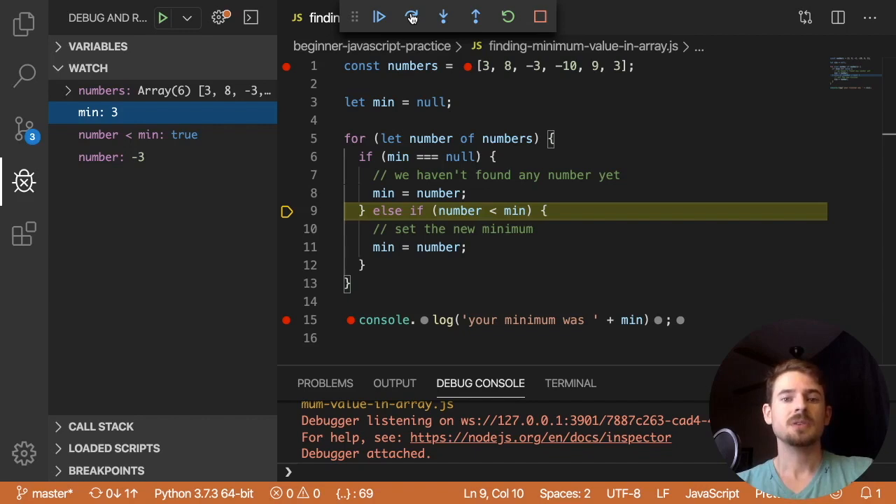
click(411, 17)
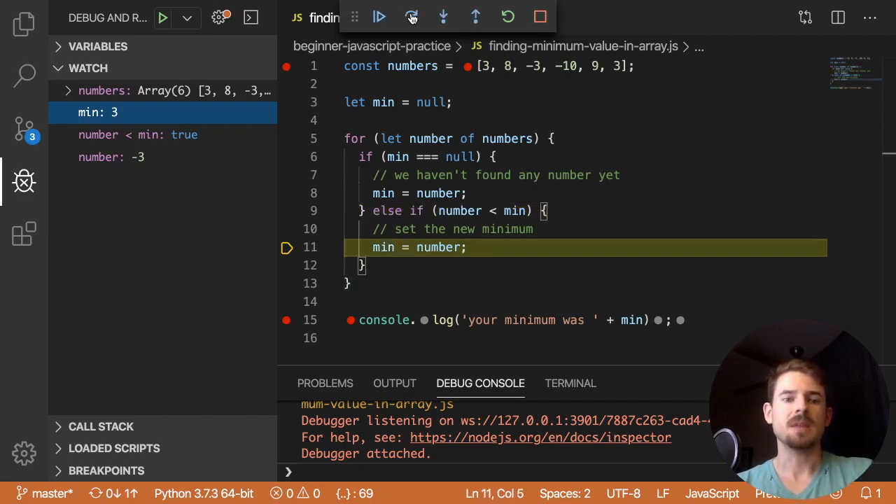
click(412, 17)
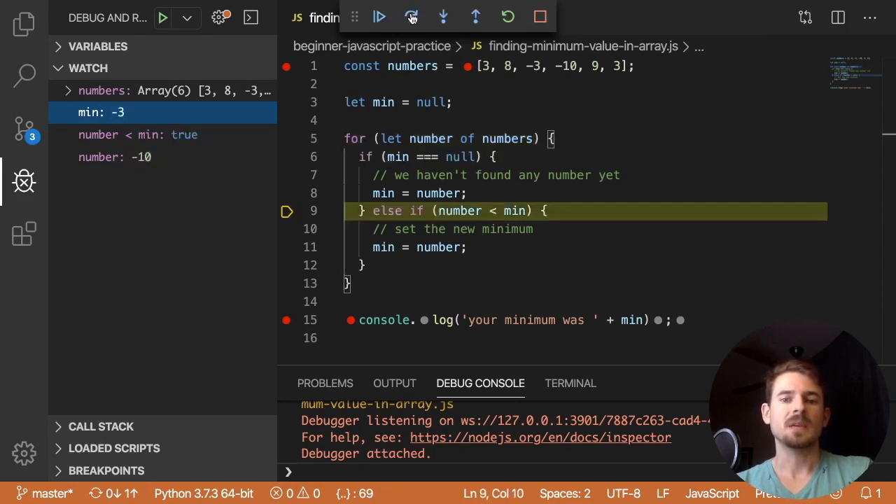
Step over until min becomes -10, then advance past 9 to the last number, 3.
click(412, 17)
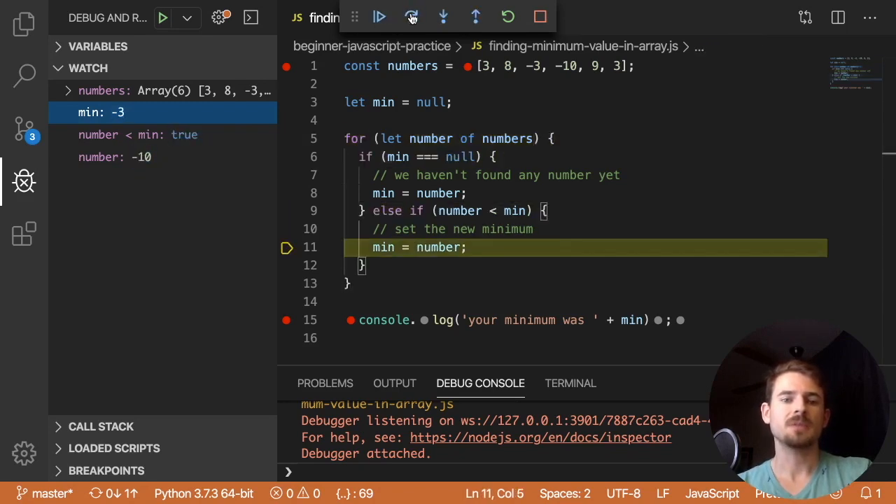
click(412, 17)
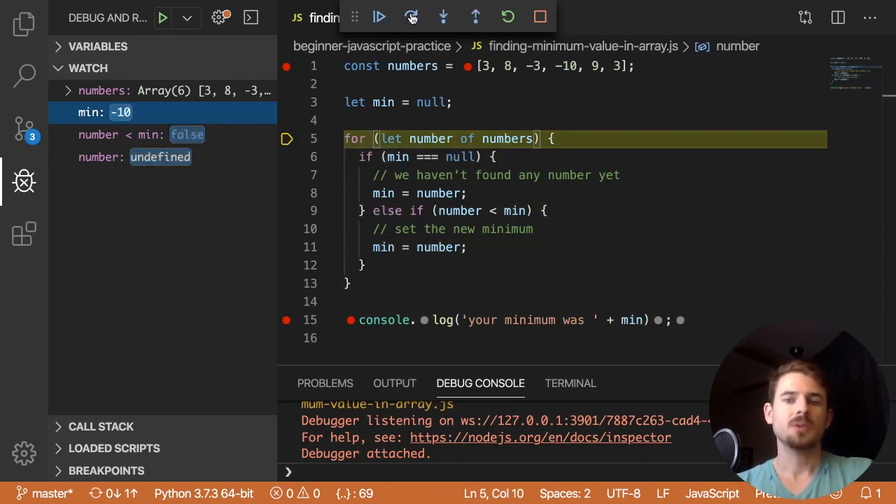
click(411, 17)
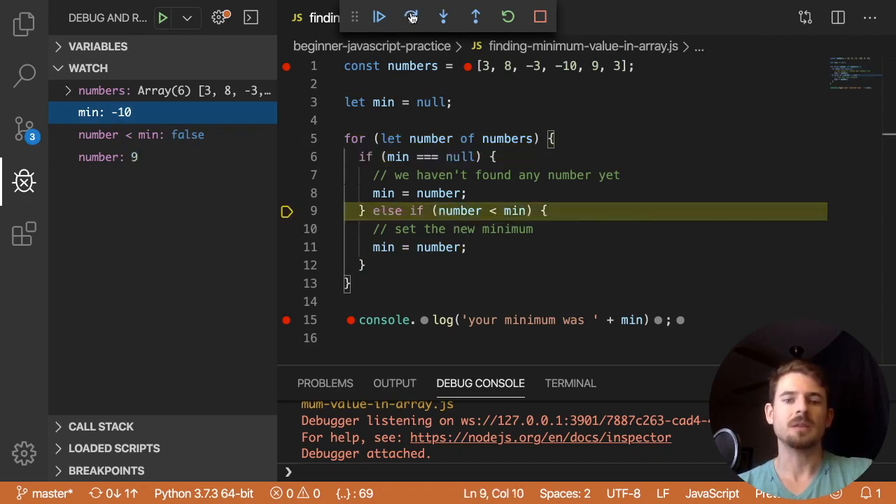
click(412, 16)
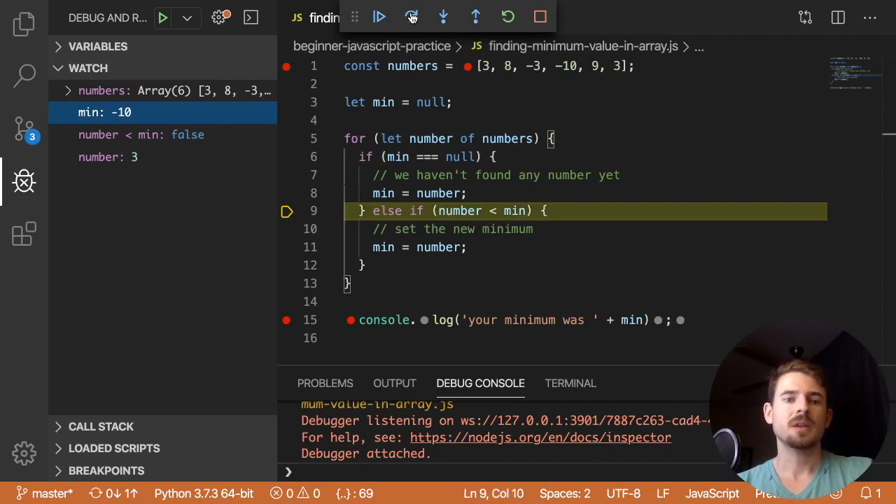